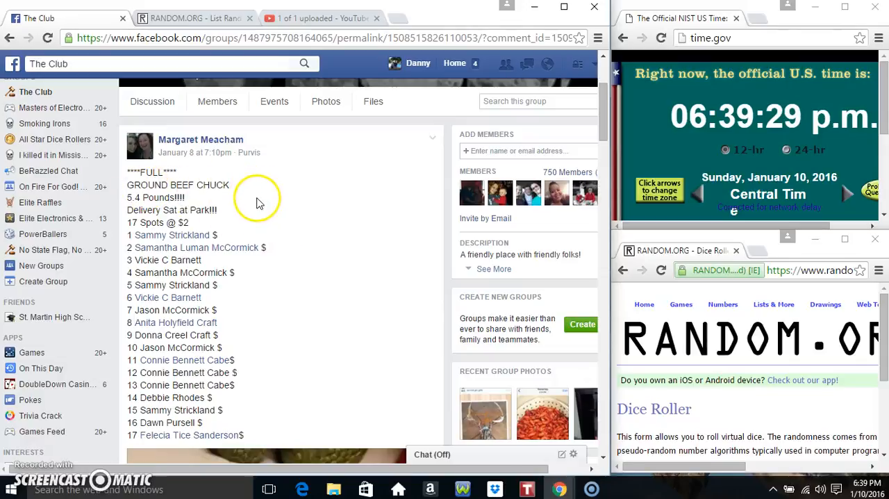
{"action": "mouse_move", "coordinate": [125, 231]}
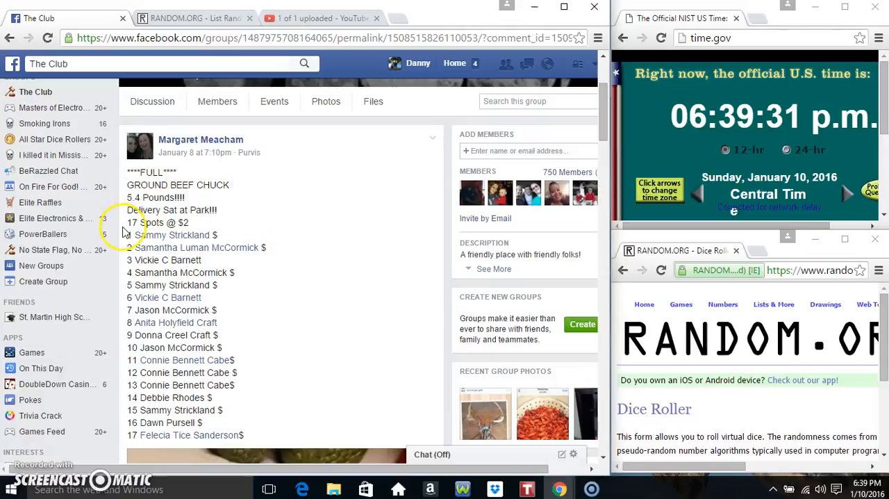
- Select the 17 numbered spot names in The Club's ground beef chuck post
{"action": "left_click_drag", "start_coordinate": [127, 235], "coordinate": [266, 435]}
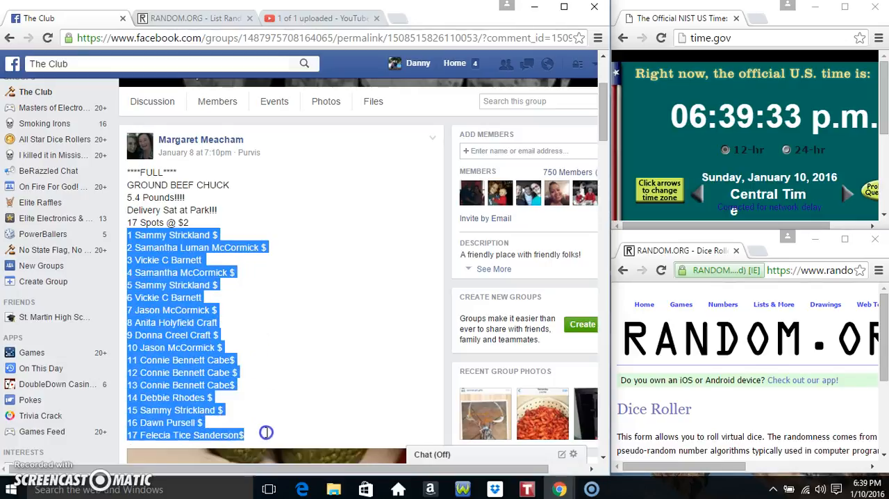
{"action": "mouse_move", "coordinate": [313, 291]}
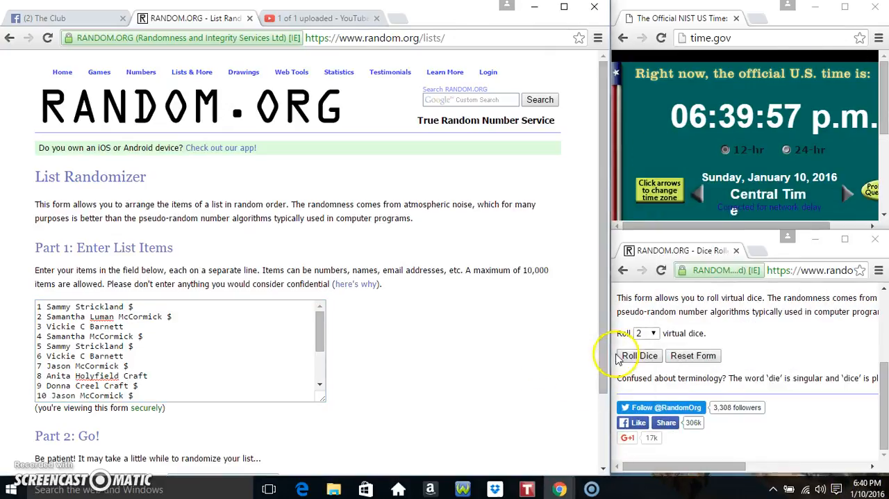
- Roll two virtual dice in RANDOM.ORG's Dice Roller
{"action": "left_click", "coordinate": [638, 355]}
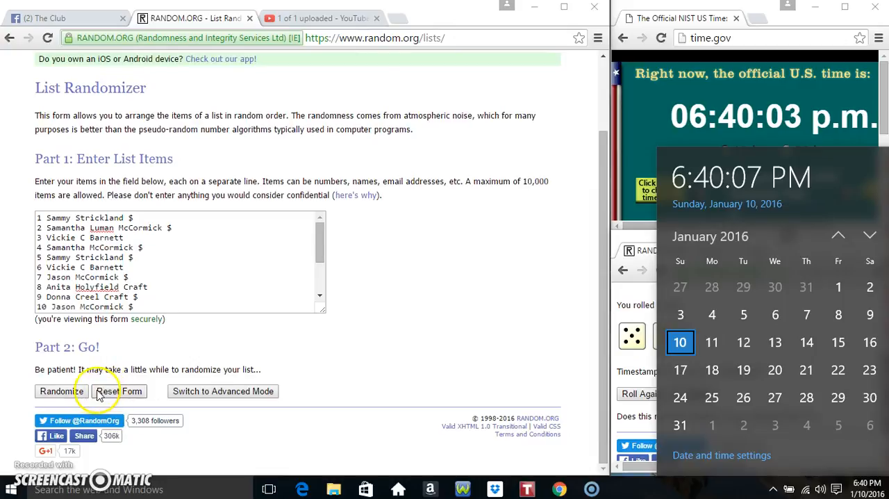
- Randomize the 17-name list and reshuffle it until it has been randomized seven times
{"action": "left_click", "coordinate": [61, 391]}
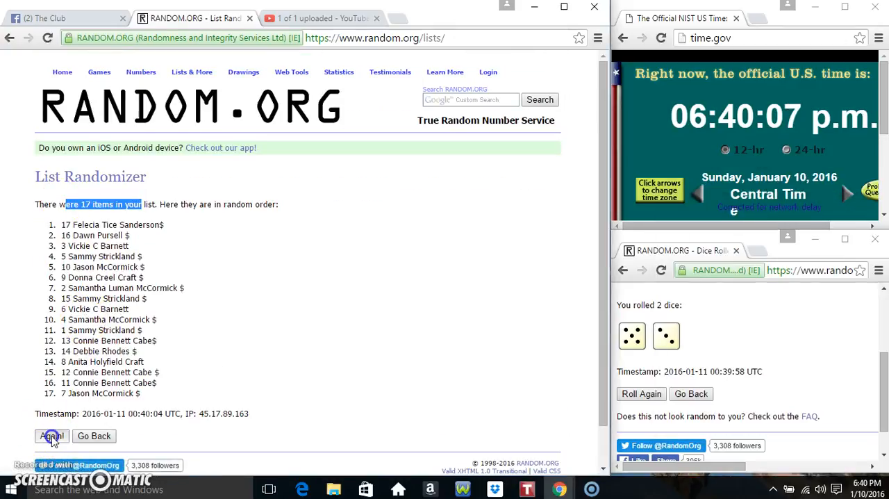
{"action": "left_click", "coordinate": [51, 435]}
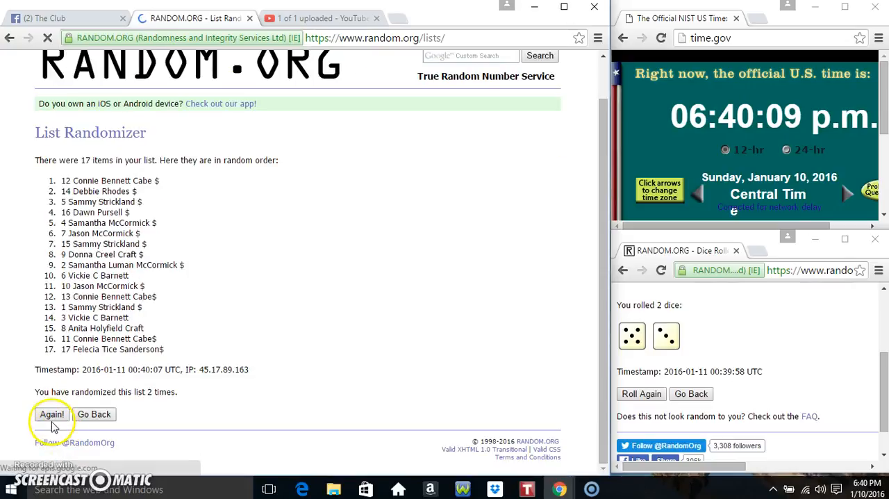
{"action": "left_click", "coordinate": [52, 414]}
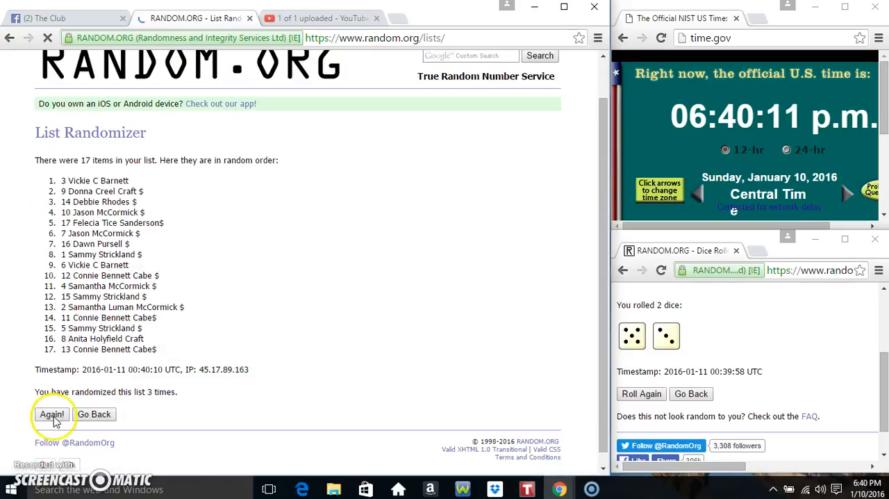
{"action": "left_click", "coordinate": [51, 413]}
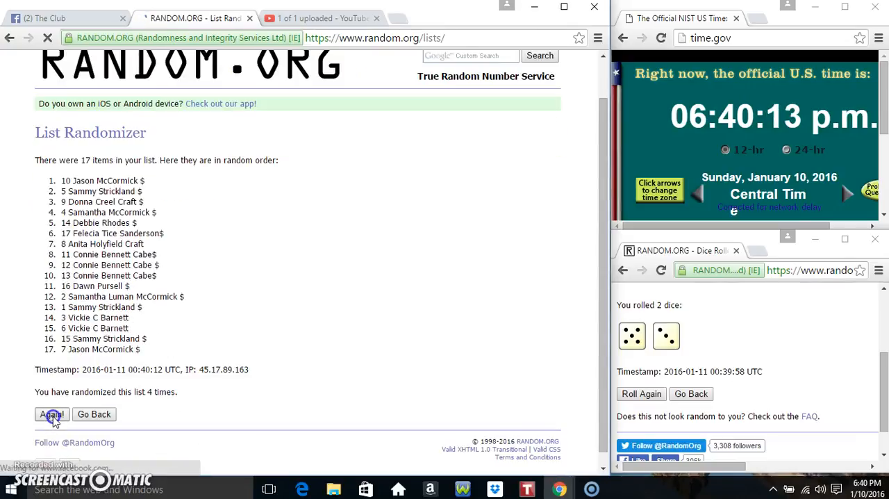
{"action": "left_click", "coordinate": [52, 414]}
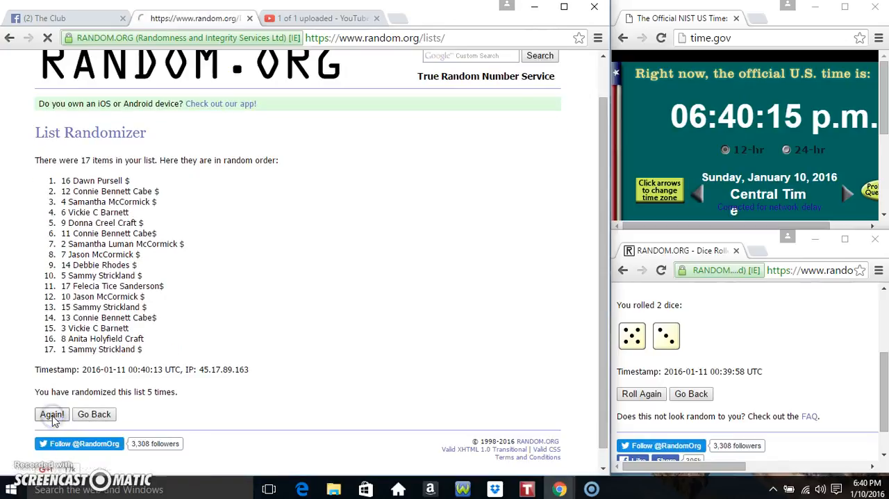
{"action": "left_click", "coordinate": [52, 414]}
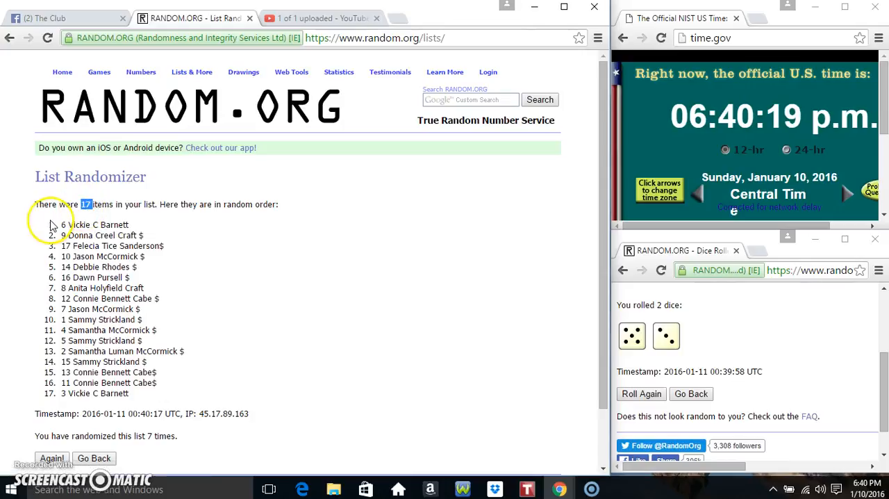
- Shuffle the list an eighth time with spot 15 on top, then return to The Club post
{"action": "scroll", "scroll_direction": "down", "scroll_amount": 3}
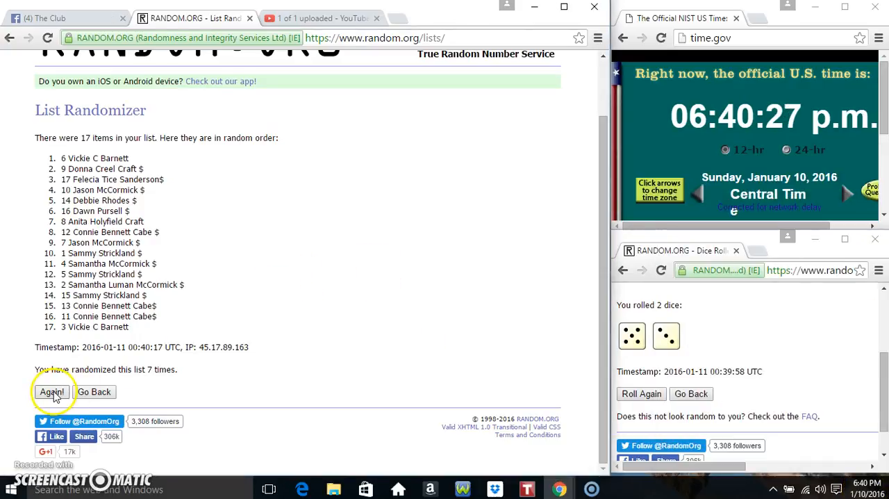
{"action": "left_click", "coordinate": [51, 391]}
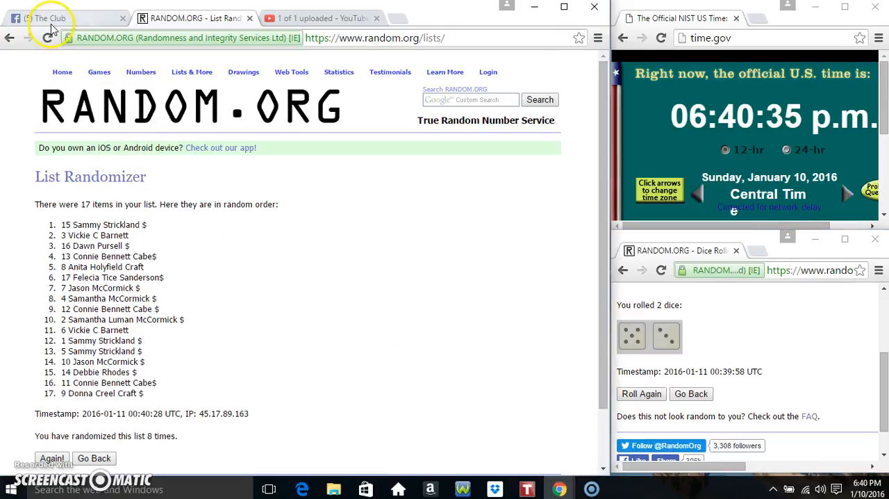
{"action": "left_click", "coordinate": [48, 18]}
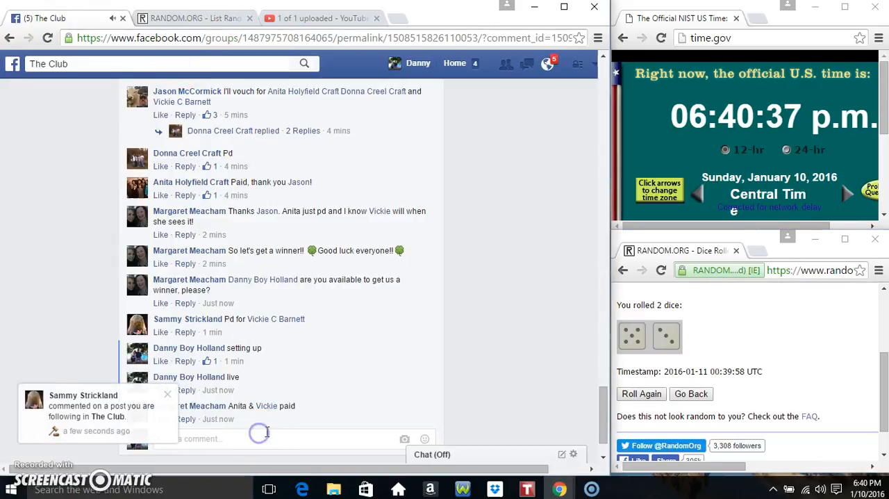